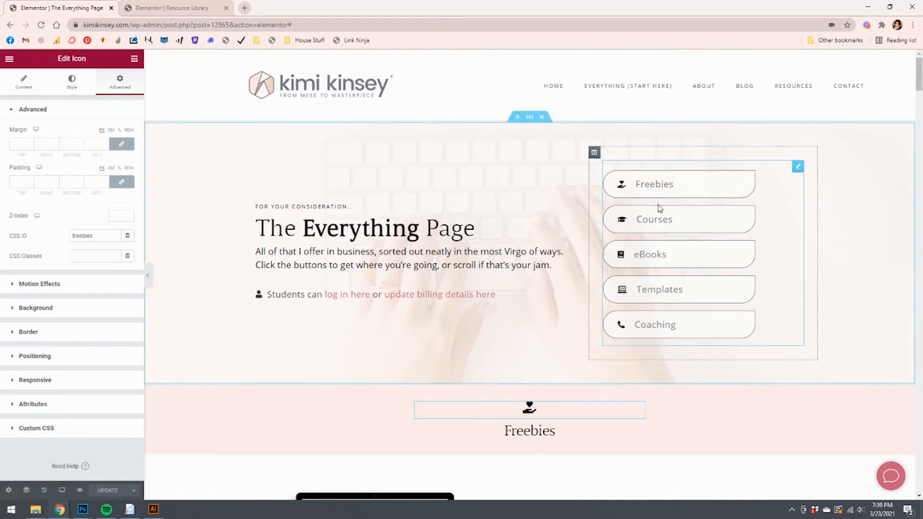
Set the Freebies icon's CSS ID to 'freebies' on the Advanced tab.
left_click(528, 409)
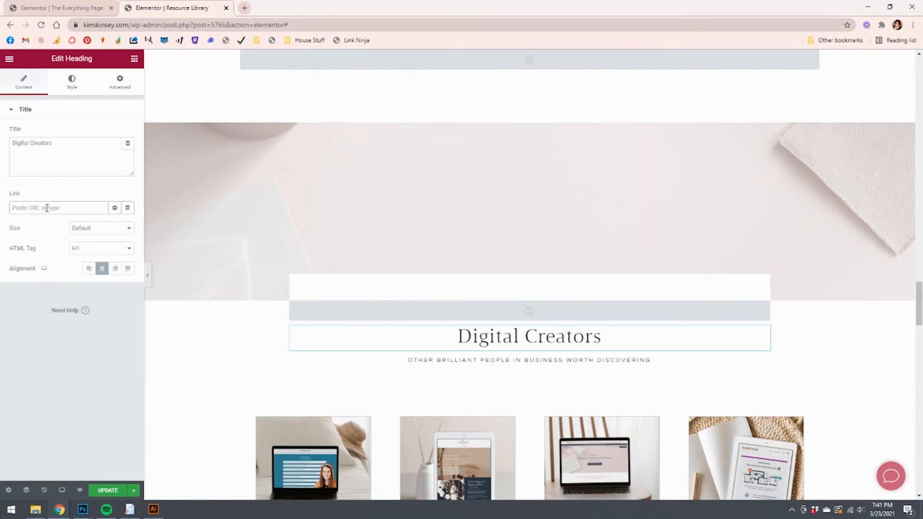
mouse_move(763, 331)
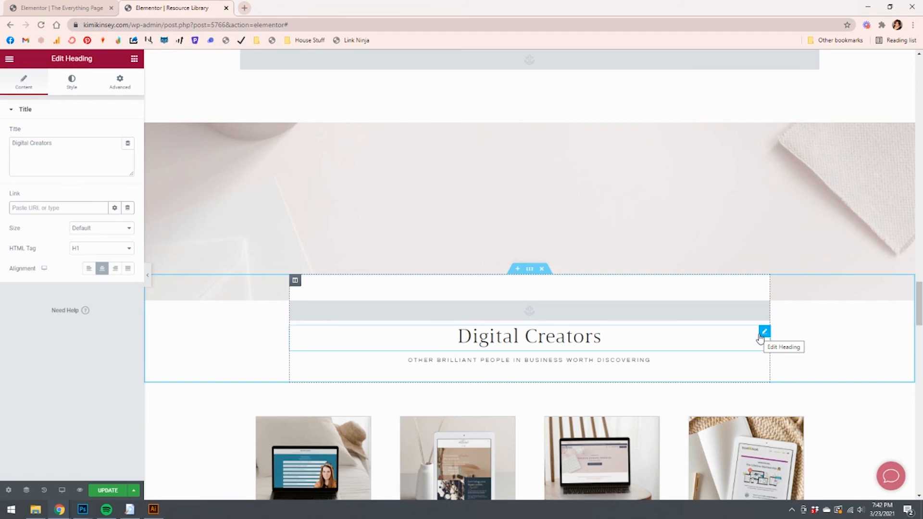
Show the Digital Creators heading's Advanced settings with the empty CSS ID field.
left_click(119, 82)
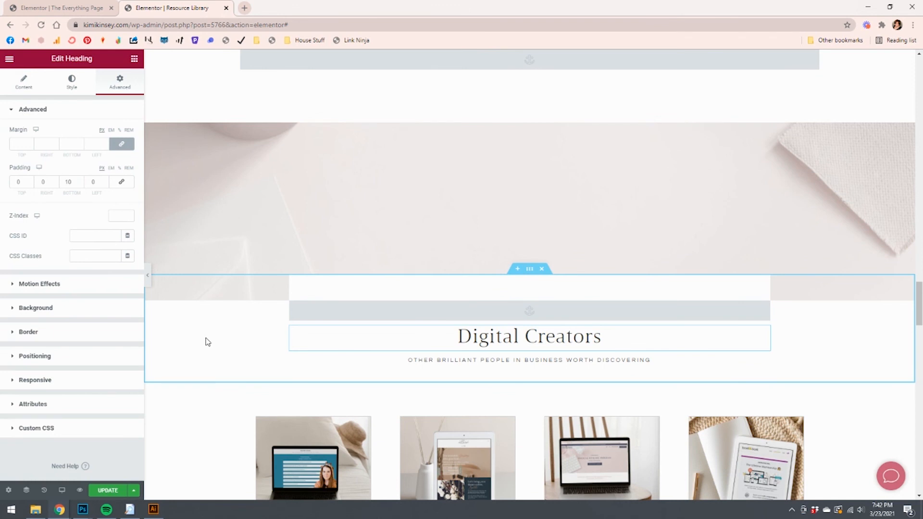